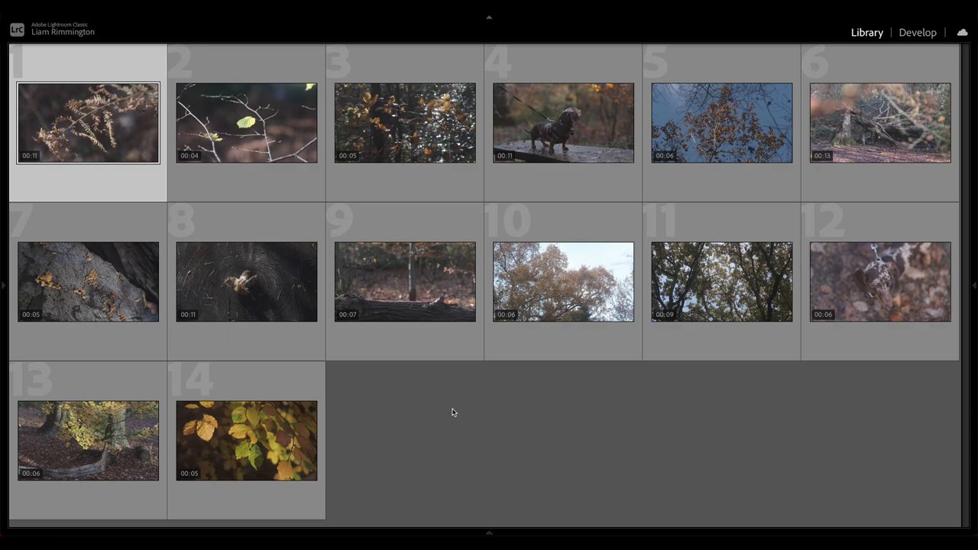
{"action": "mouse_move", "coordinate": [535, 429]}
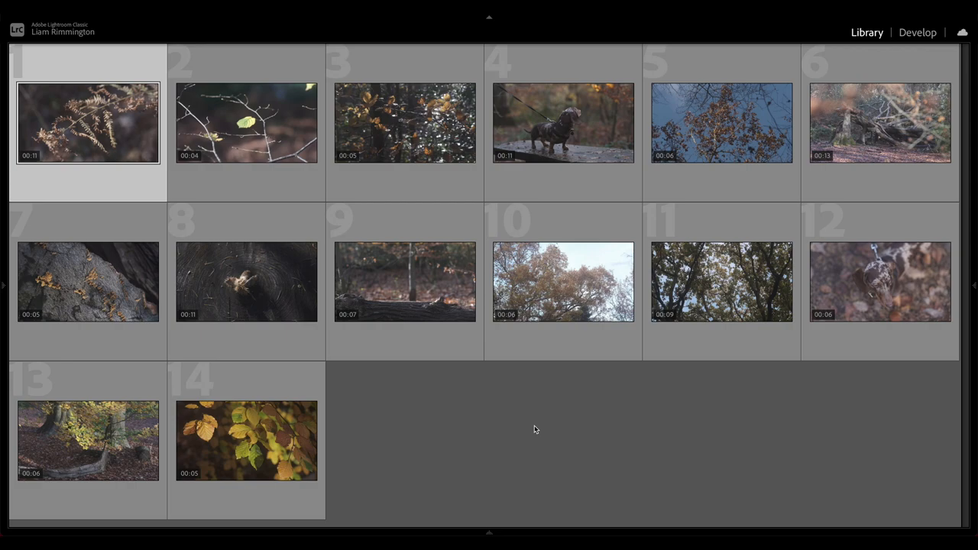
{"action": "mouse_move", "coordinate": [450, 412]}
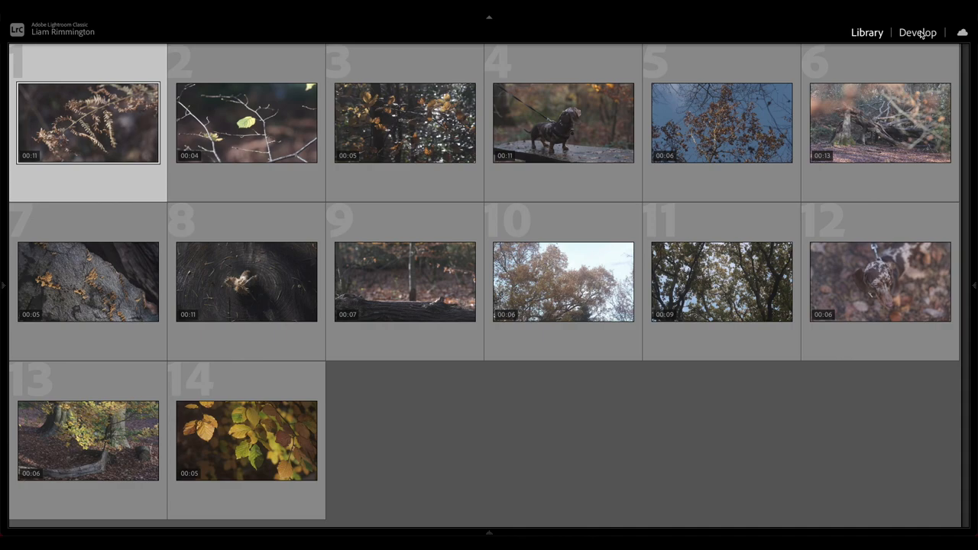
Try Develop, return to the grid, then view the fern clip full-size in Loupe and play it.
{"action": "left_click", "coordinate": [917, 32]}
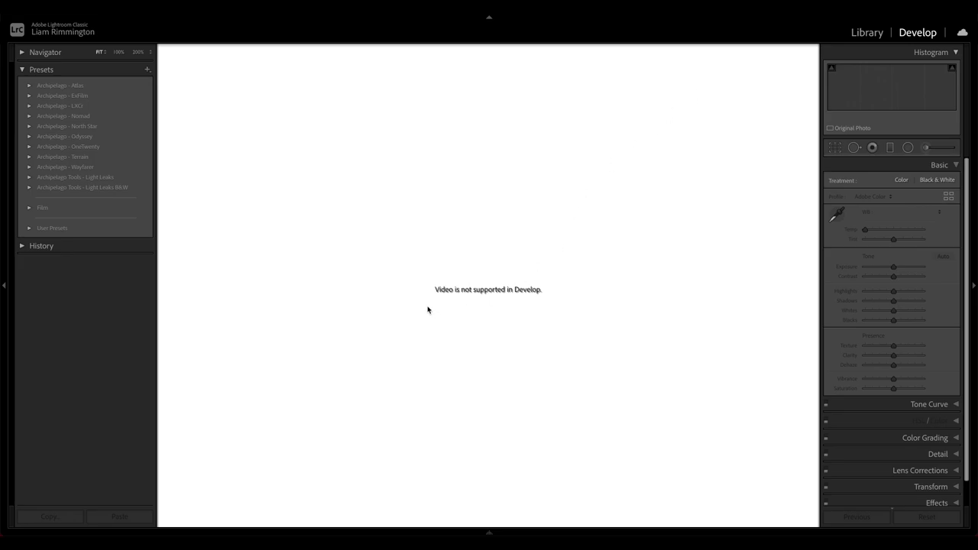
{"action": "mouse_move", "coordinate": [533, 298]}
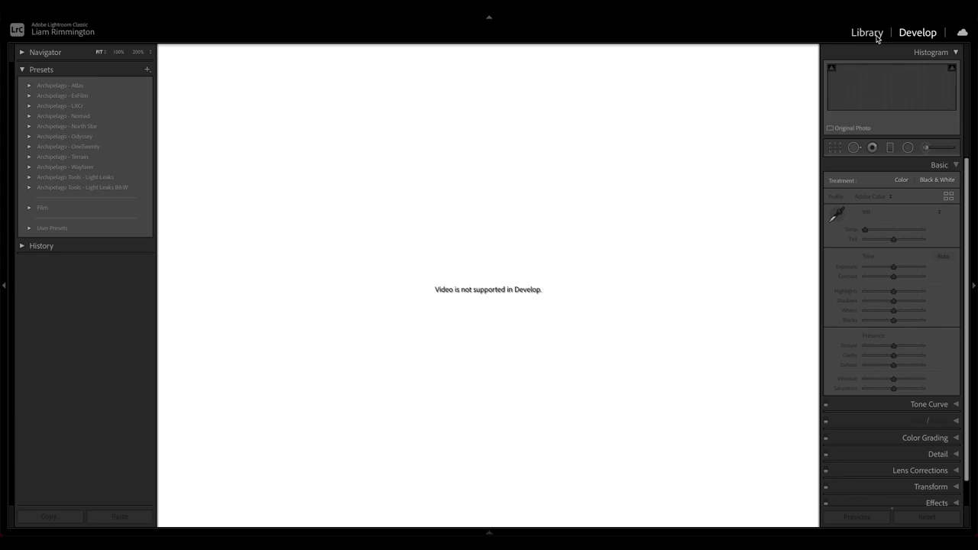
{"action": "left_click", "coordinate": [866, 32]}
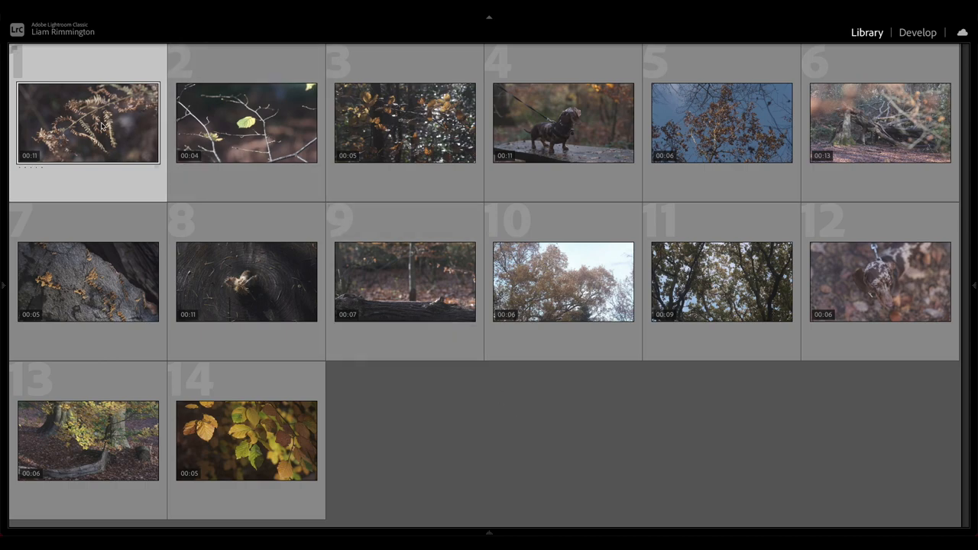
{"action": "double_click", "coordinate": [87, 122]}
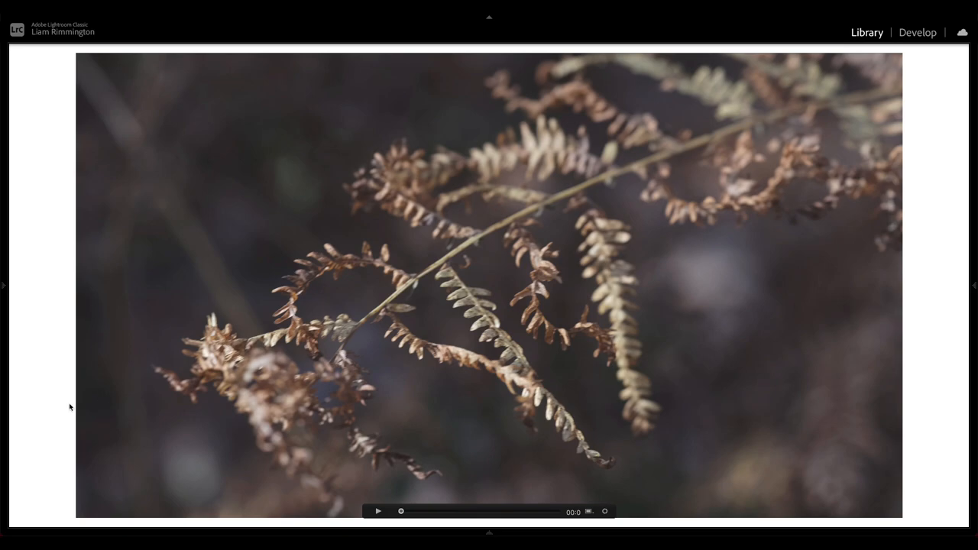
{"action": "mouse_move", "coordinate": [283, 451]}
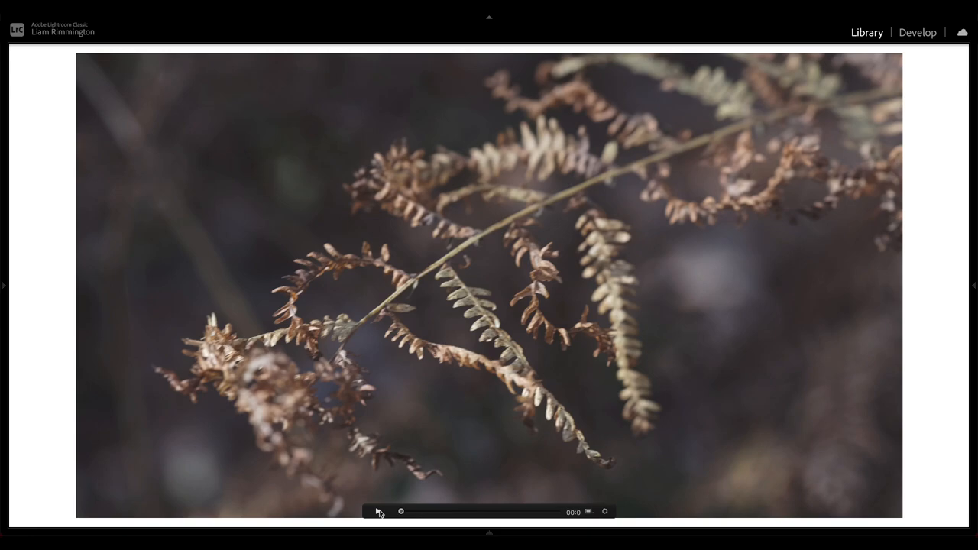
{"action": "left_click", "coordinate": [378, 511]}
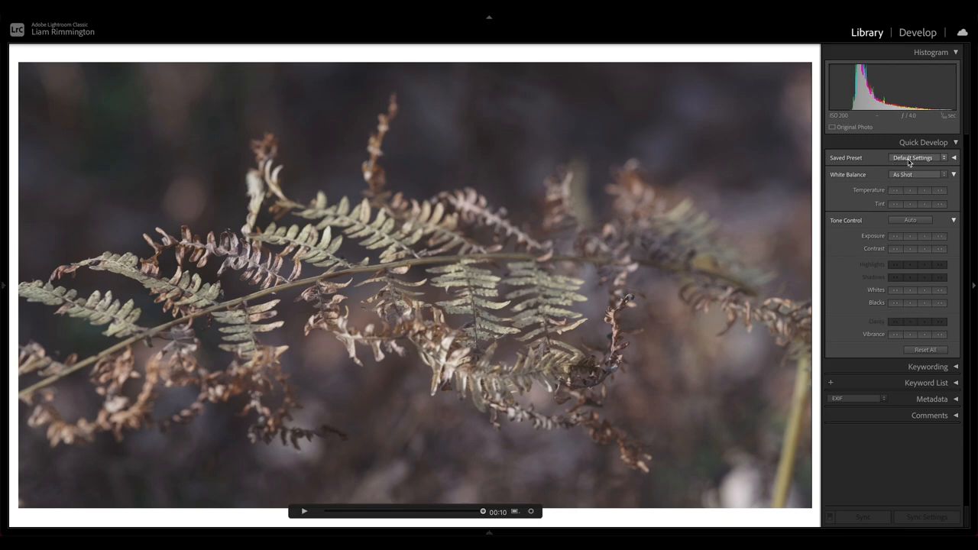
{"action": "mouse_move", "coordinate": [921, 158]}
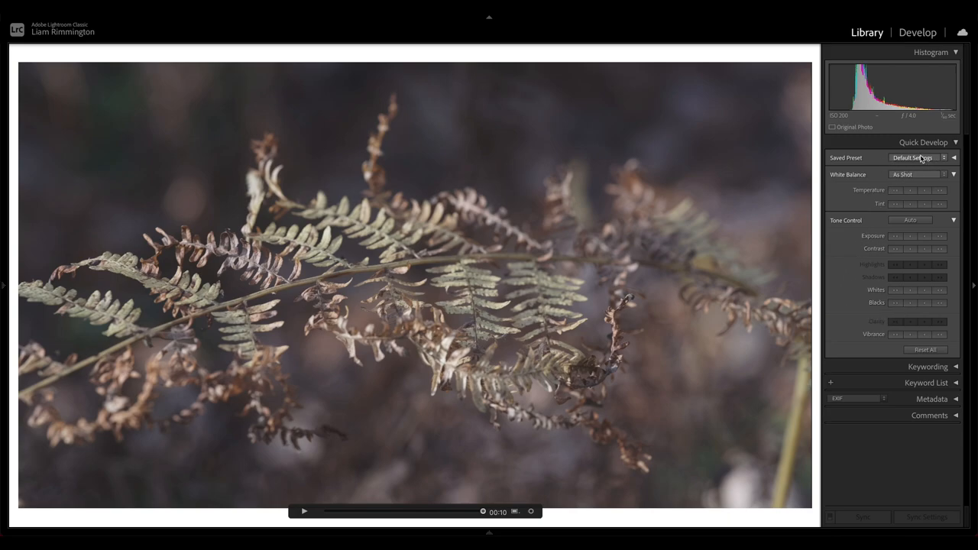
From the Saved Preset list try ExFilm 01, then apply Archipelago - North Star > NS 01.
{"action": "left_click", "coordinate": [917, 158]}
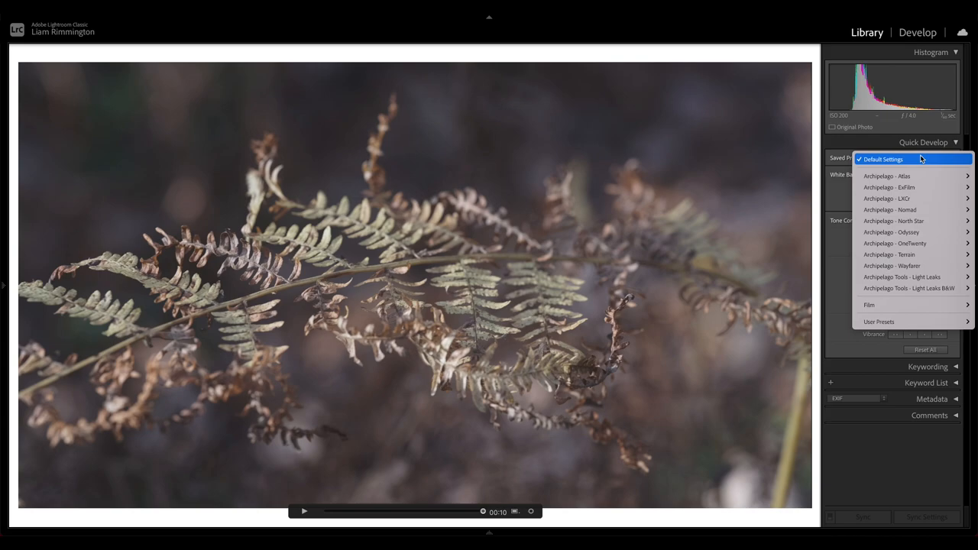
{"action": "mouse_move", "coordinate": [888, 187]}
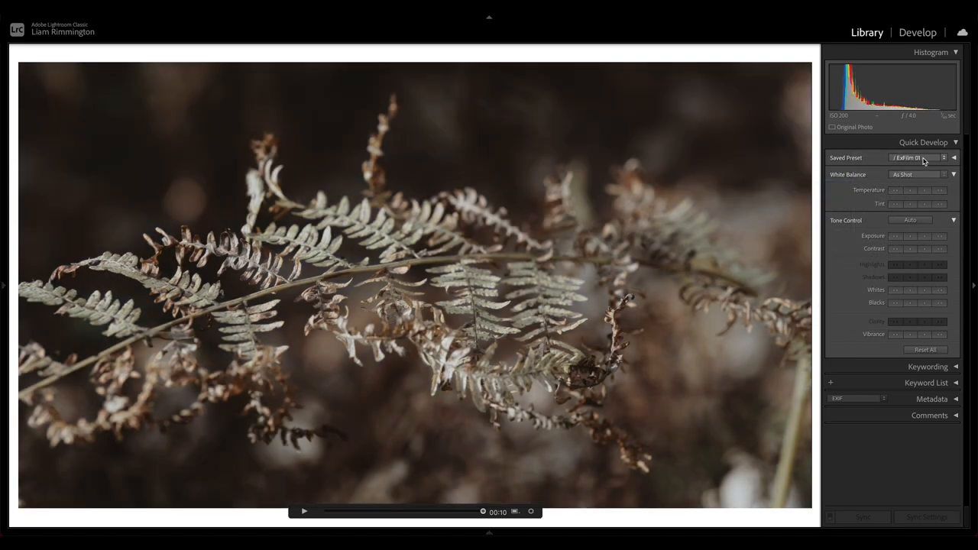
{"action": "left_click", "coordinate": [923, 157]}
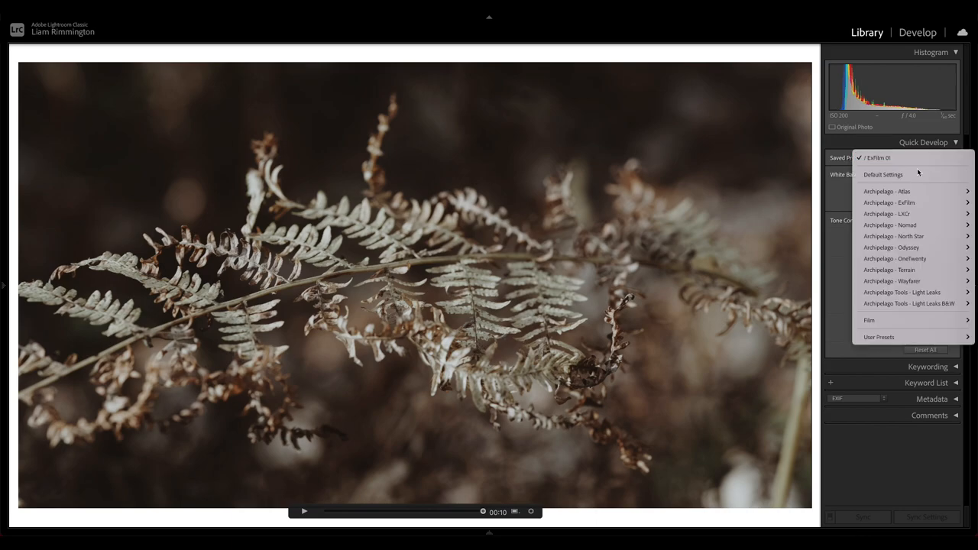
{"action": "mouse_move", "coordinate": [894, 236]}
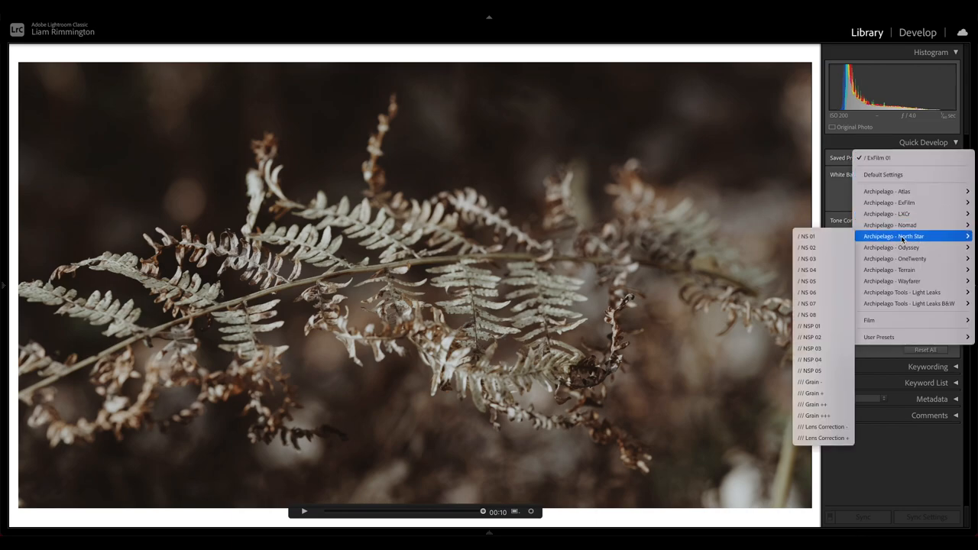
{"action": "mouse_move", "coordinate": [808, 236]}
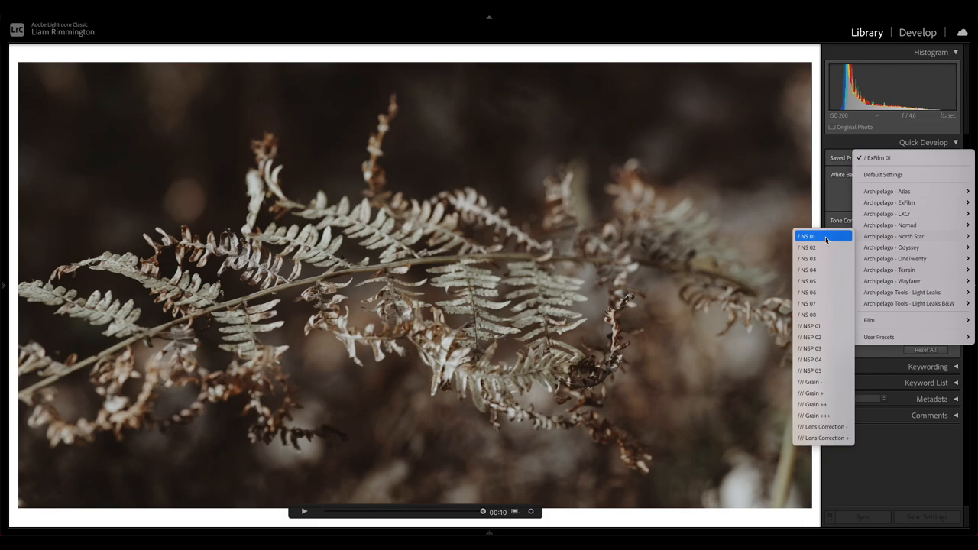
{"action": "left_click", "coordinate": [807, 236]}
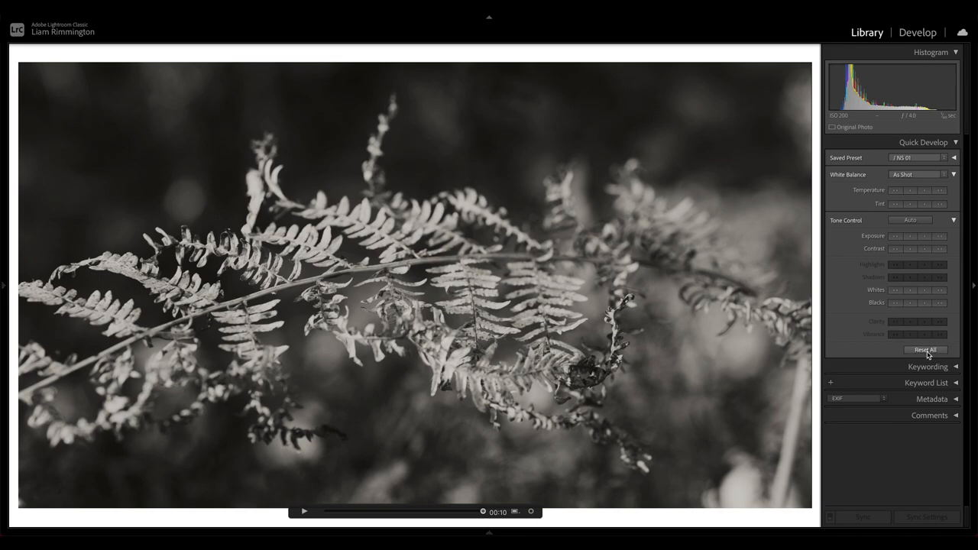
Reset all adjustments and apply the Archipelago - Wayfarer > Wayfarer 05 preset instead.
{"action": "left_click", "coordinate": [925, 350]}
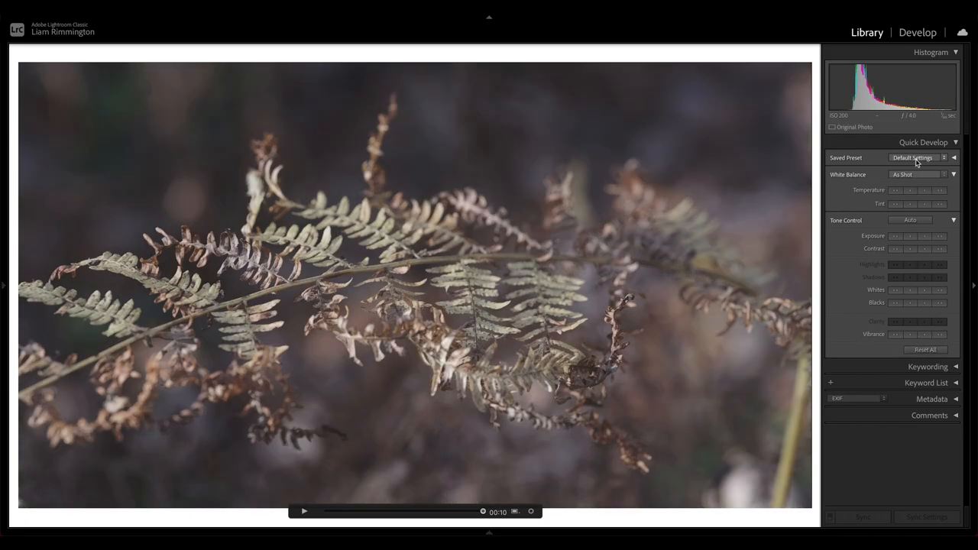
{"action": "left_click", "coordinate": [916, 157]}
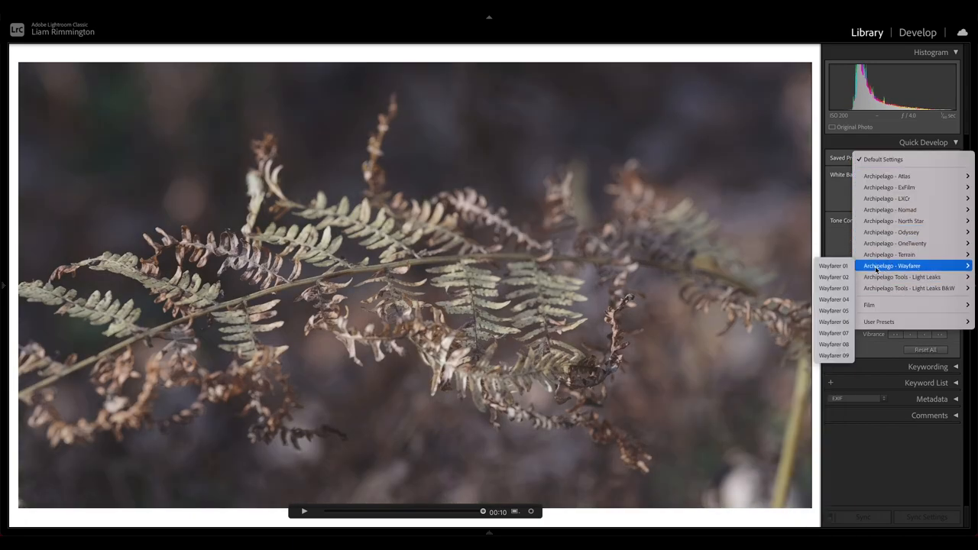
{"action": "left_click", "coordinate": [834, 310]}
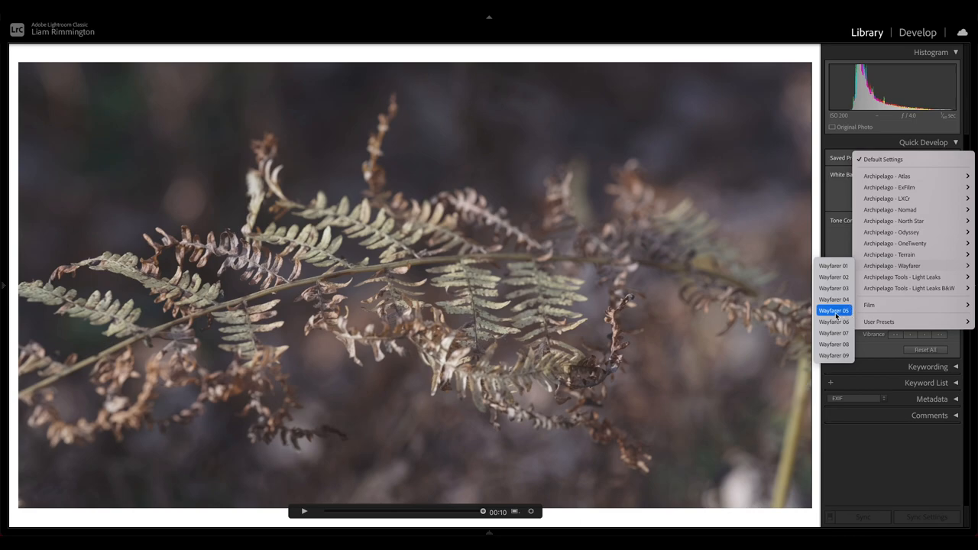
{"action": "left_click", "coordinate": [834, 310]}
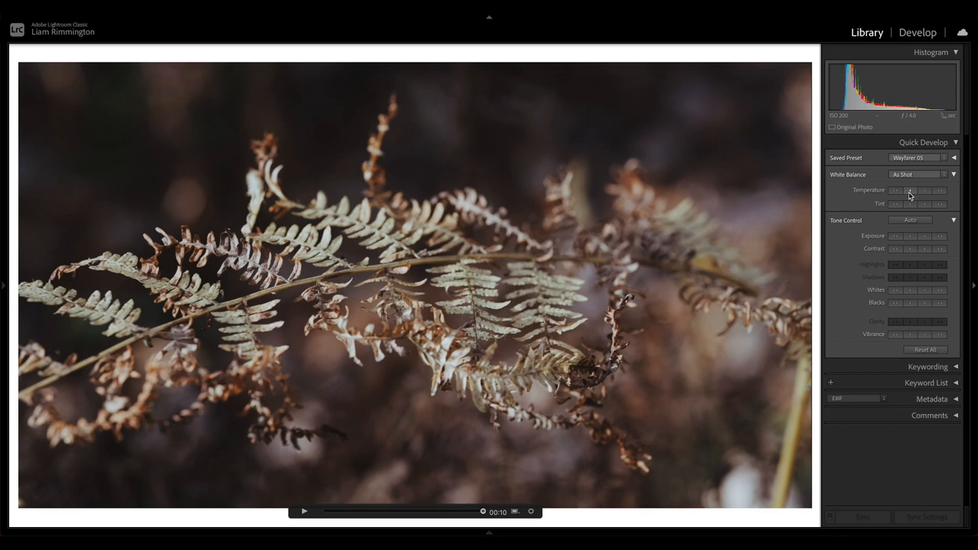
{"action": "mouse_move", "coordinate": [894, 191]}
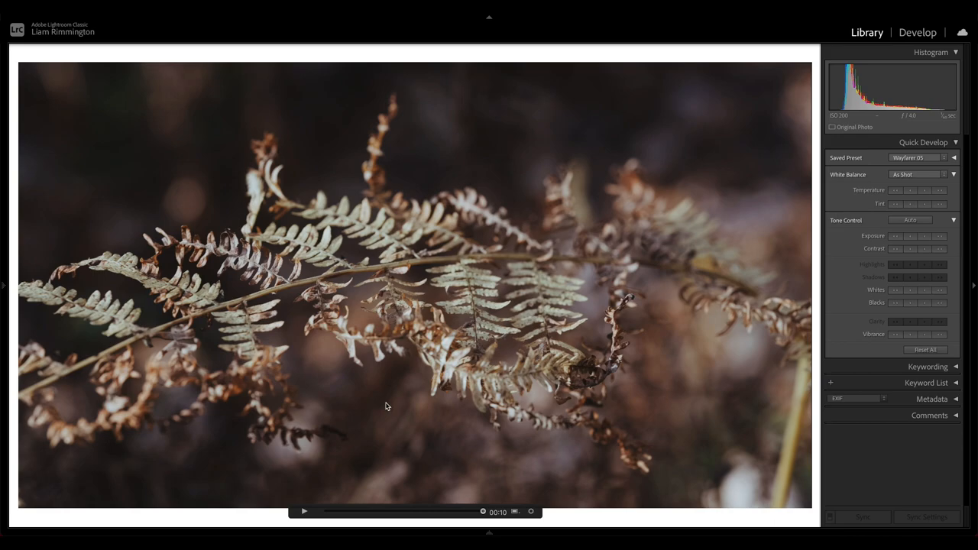
{"action": "mouse_move", "coordinate": [907, 200]}
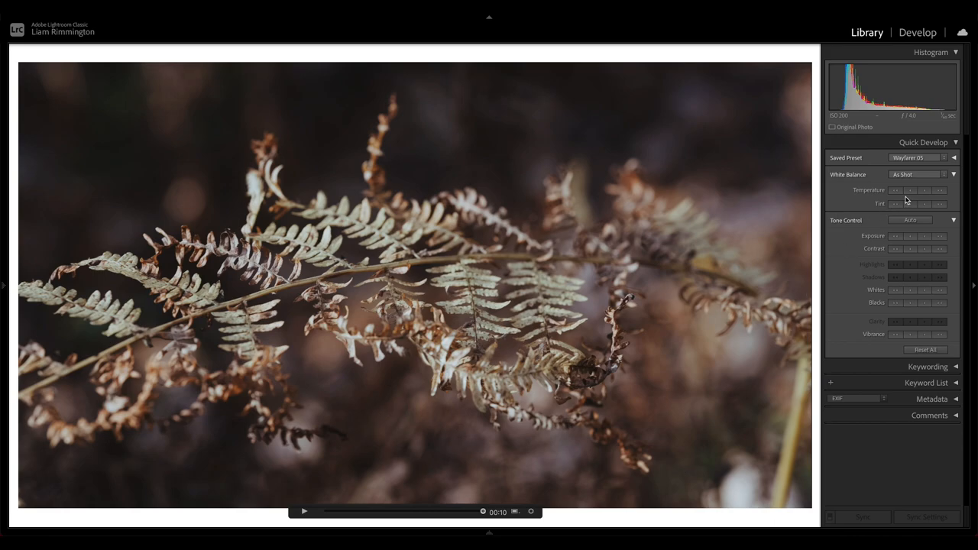
{"action": "mouse_move", "coordinate": [911, 207]}
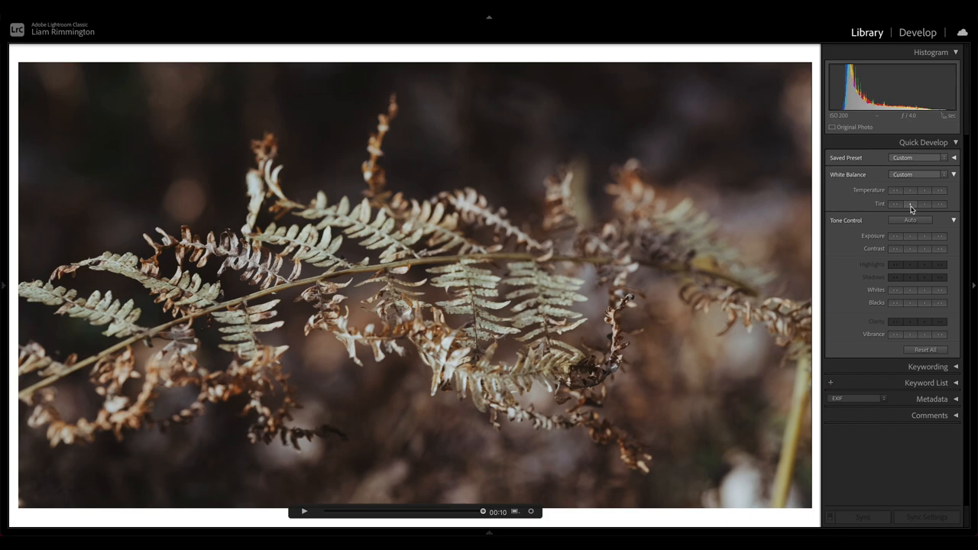
{"action": "mouse_move", "coordinate": [925, 193]}
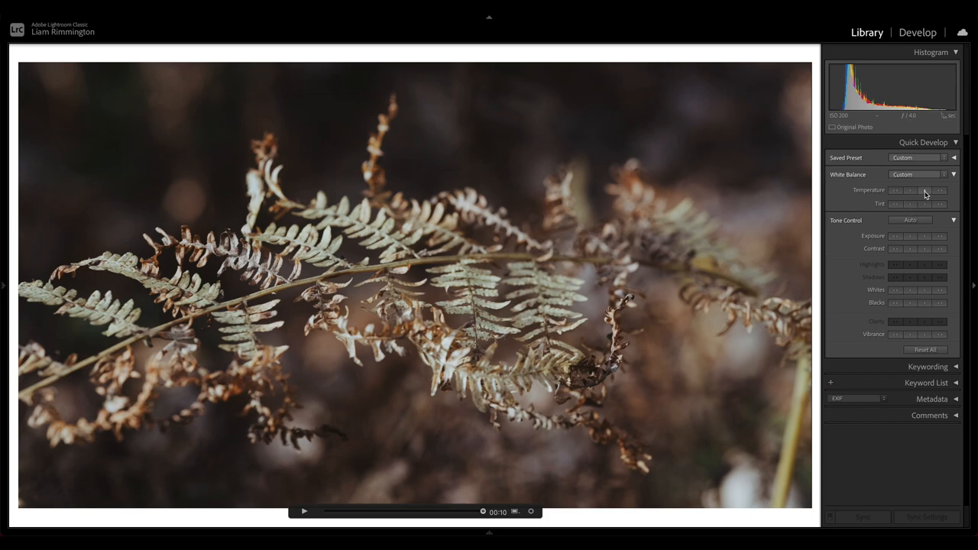
{"action": "mouse_move", "coordinate": [942, 189]}
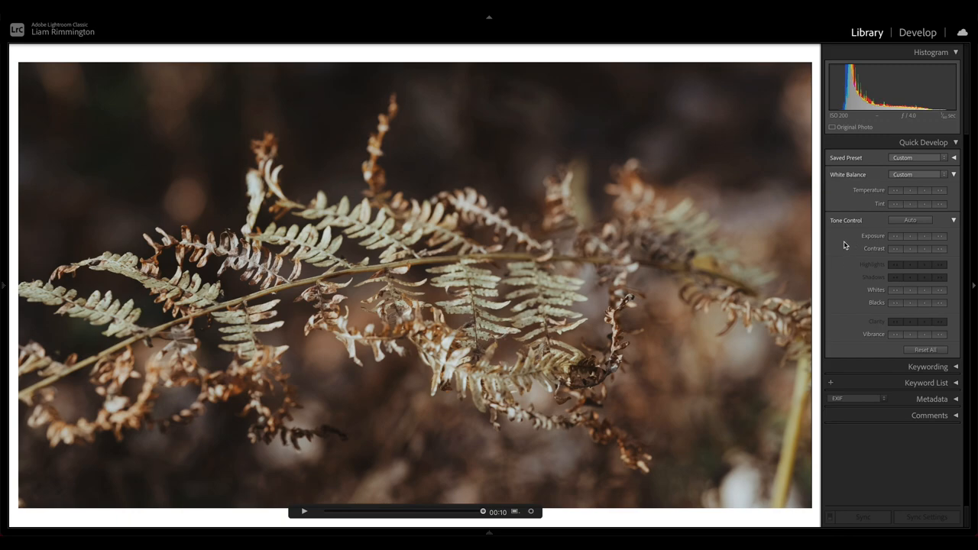
{"action": "mouse_move", "coordinate": [841, 244]}
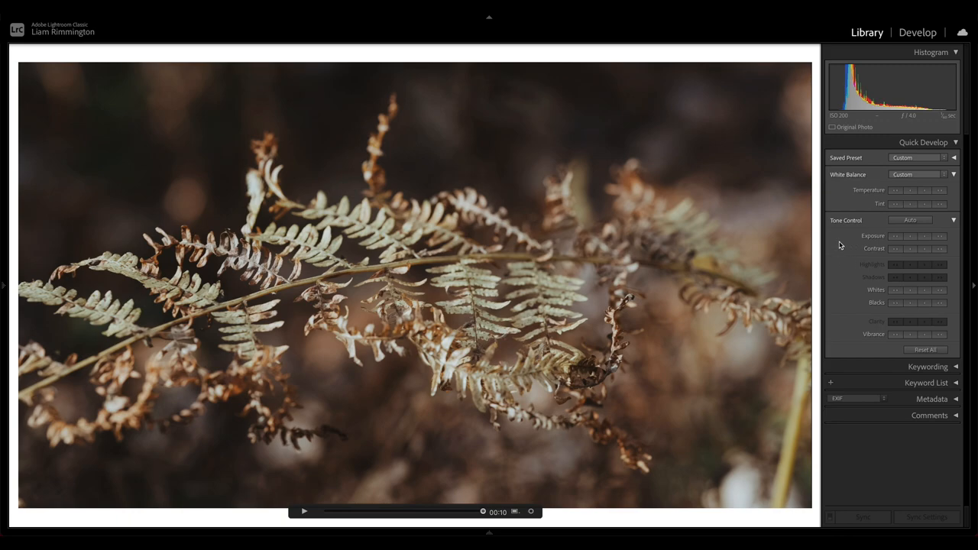
{"action": "mouse_move", "coordinate": [535, 264]}
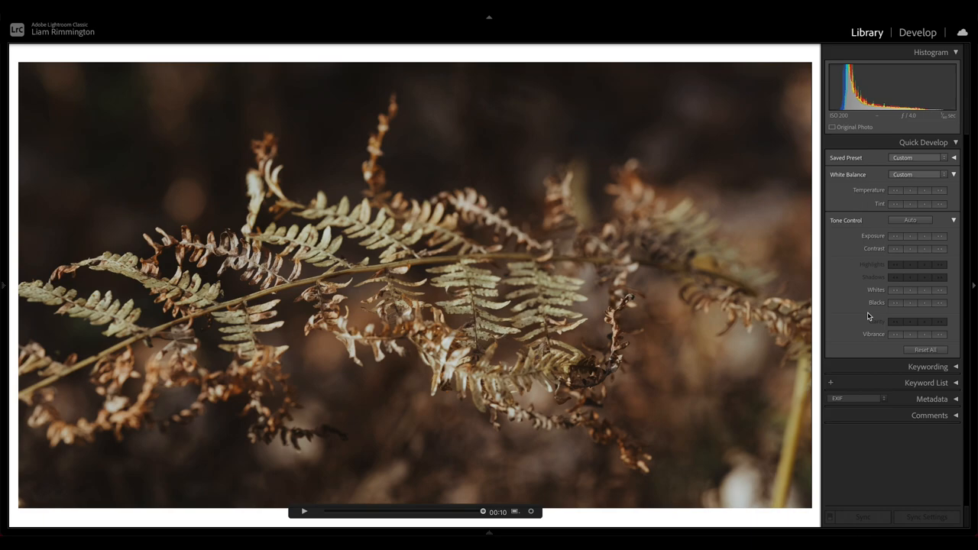
{"action": "mouse_move", "coordinate": [924, 338]}
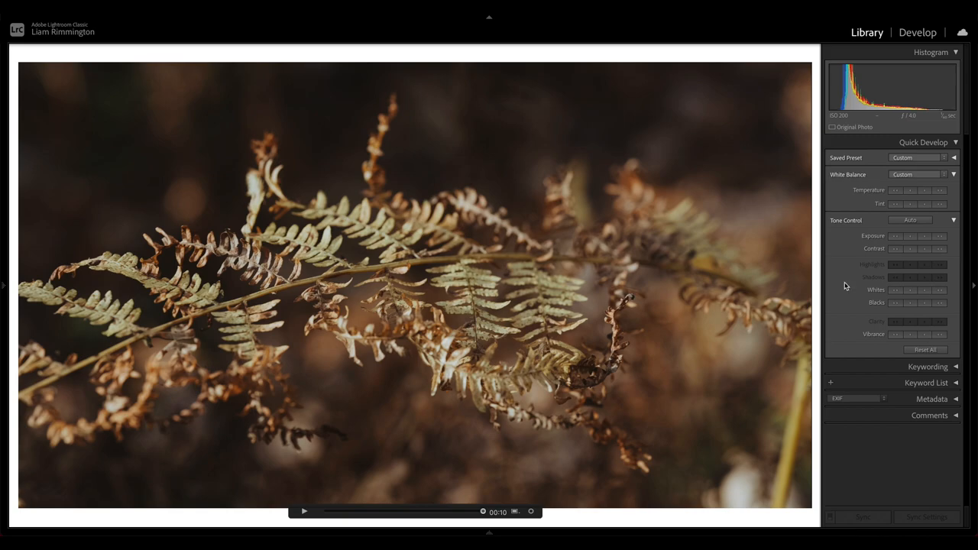
{"action": "mouse_move", "coordinate": [305, 511]}
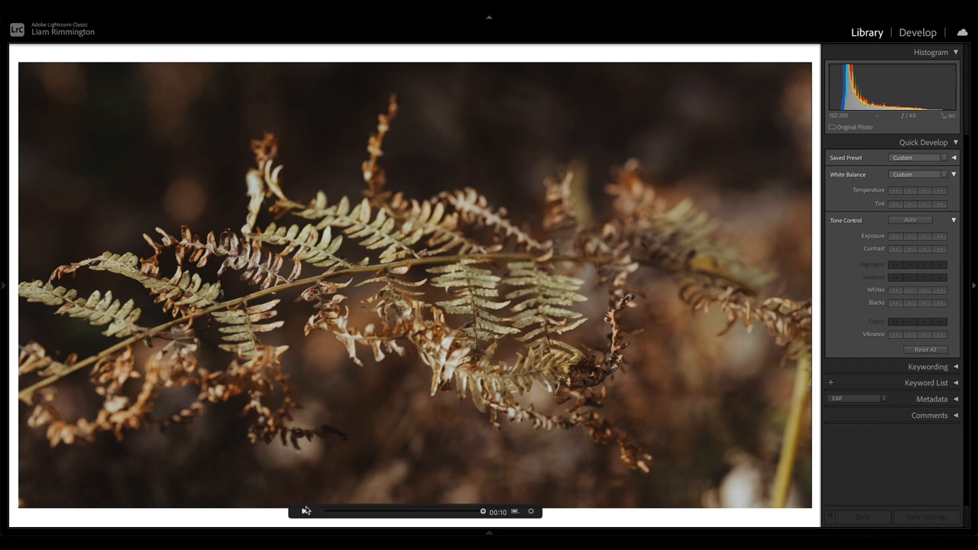
Play back the fern clip to review the lifted exposure, whites and vibrance.
{"action": "left_click", "coordinate": [305, 511]}
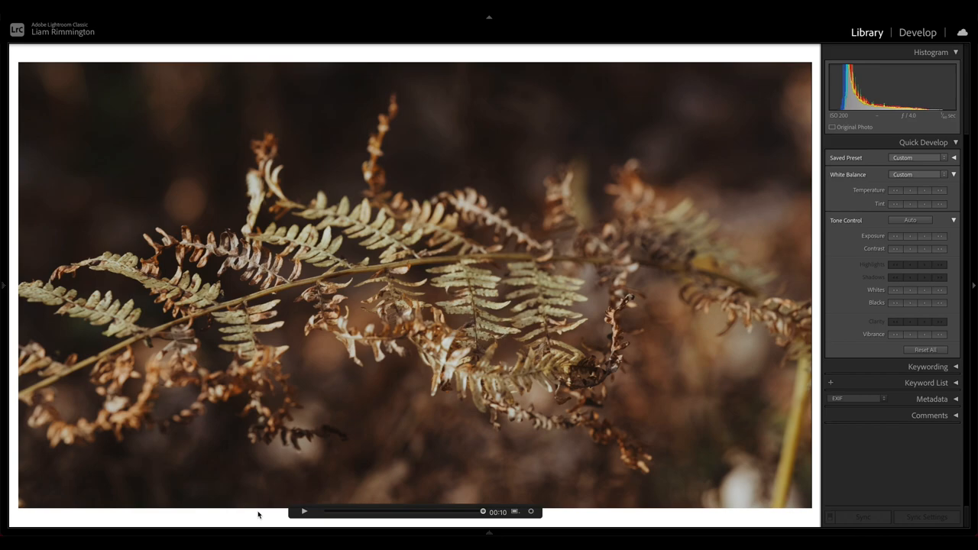
{"action": "mouse_move", "coordinate": [662, 396]}
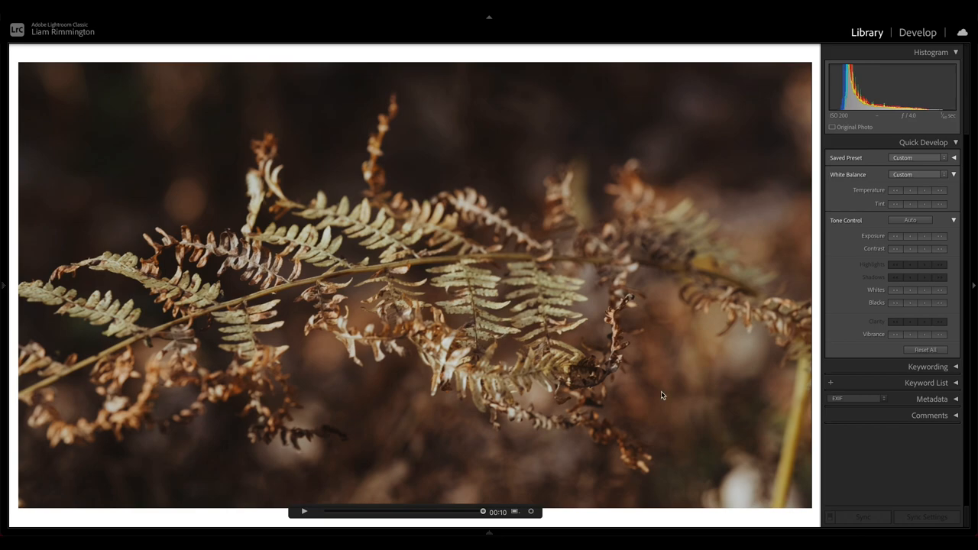
{"action": "mouse_move", "coordinate": [391, 250]}
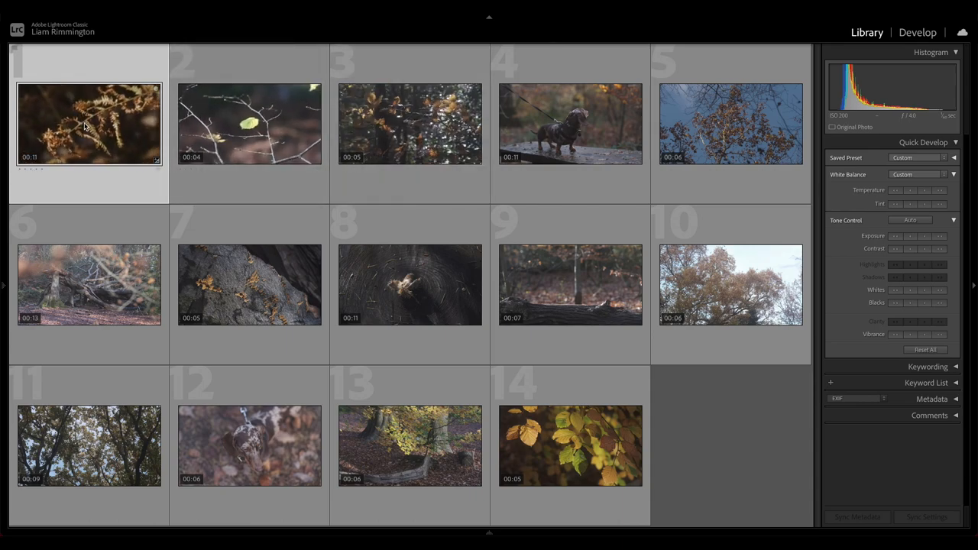
{"action": "mouse_move", "coordinate": [88, 125]}
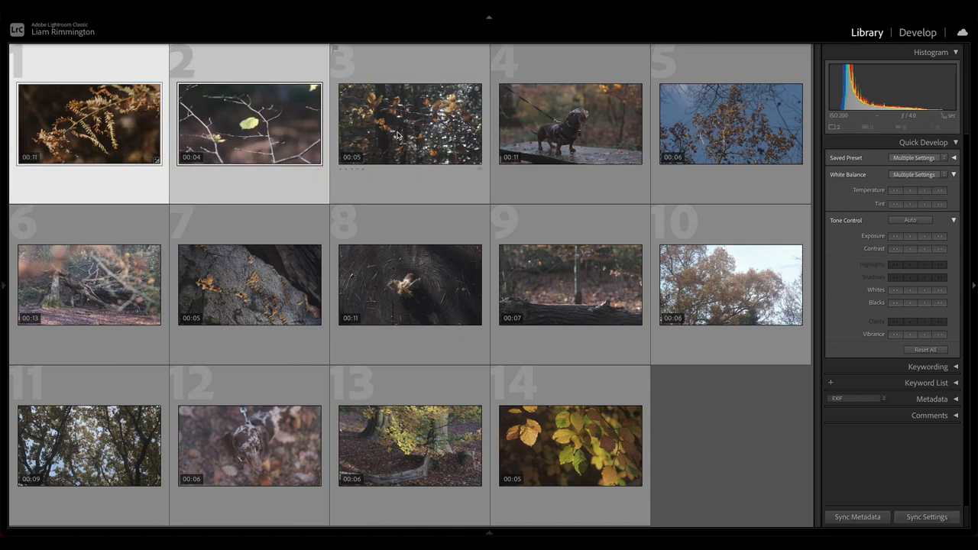
Add the third leaves clip to the selection and bring up the options for the selected clips.
{"action": "left_click", "coordinate": [409, 123]}
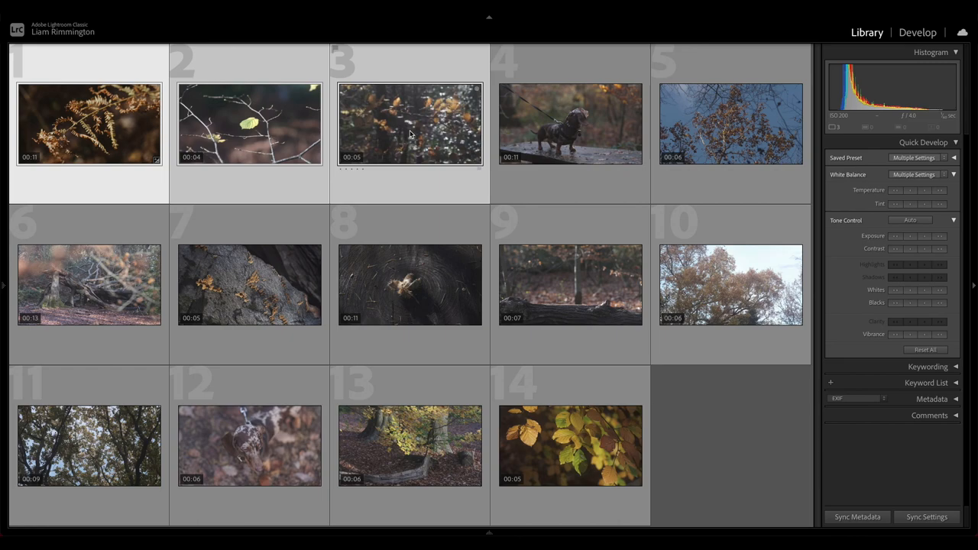
{"action": "right_click", "coordinate": [410, 124]}
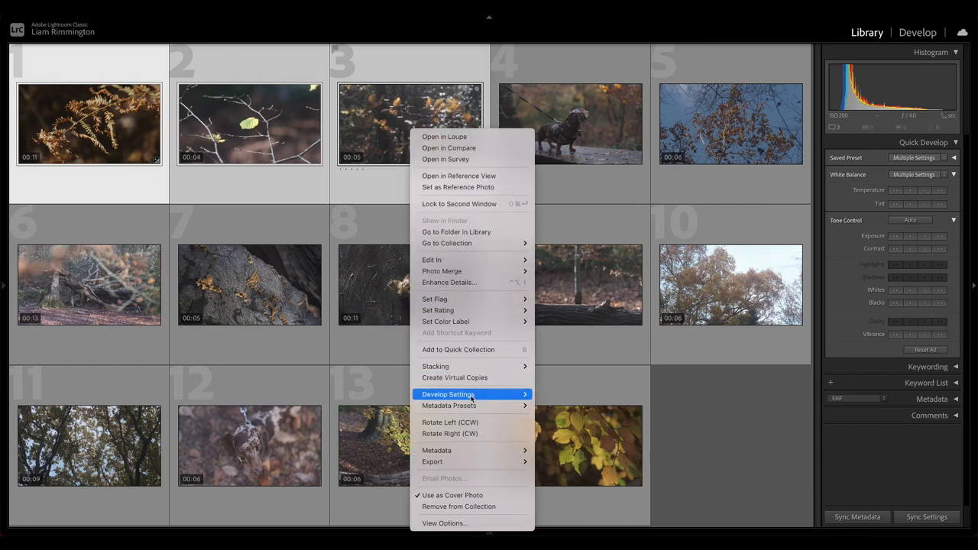
{"action": "mouse_move", "coordinate": [449, 394]}
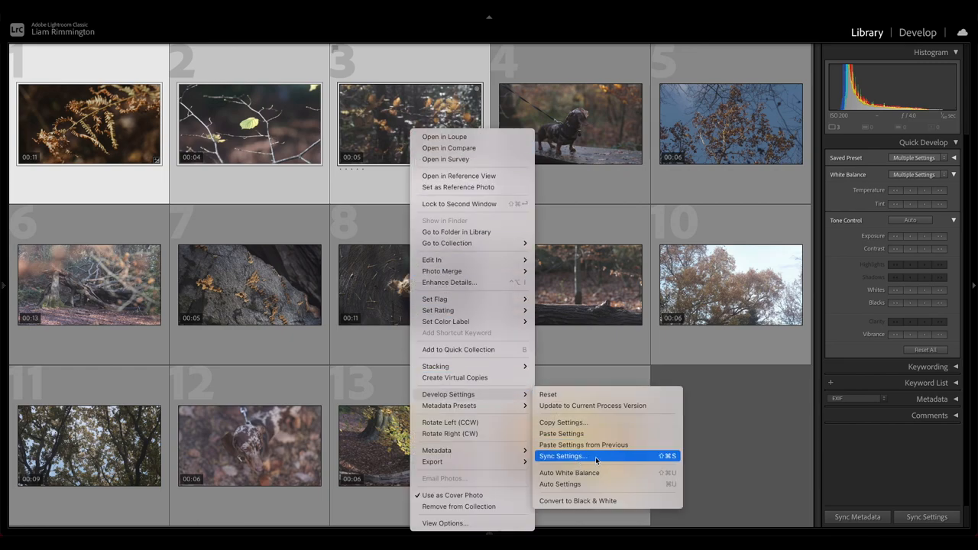
Sync the fern clip's develop settings onto the other two selected clips via Synchronize.
{"action": "left_click", "coordinate": [562, 455]}
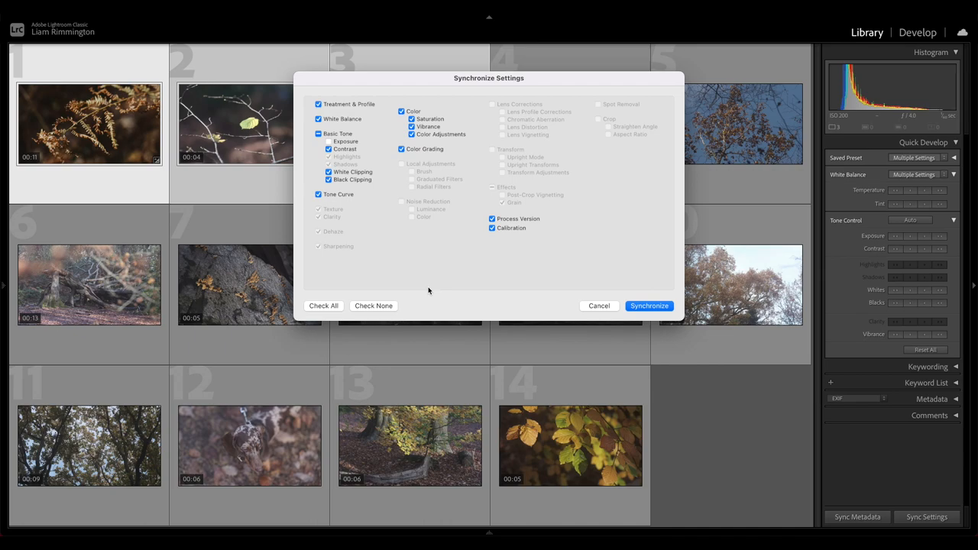
{"action": "mouse_move", "coordinate": [422, 274]}
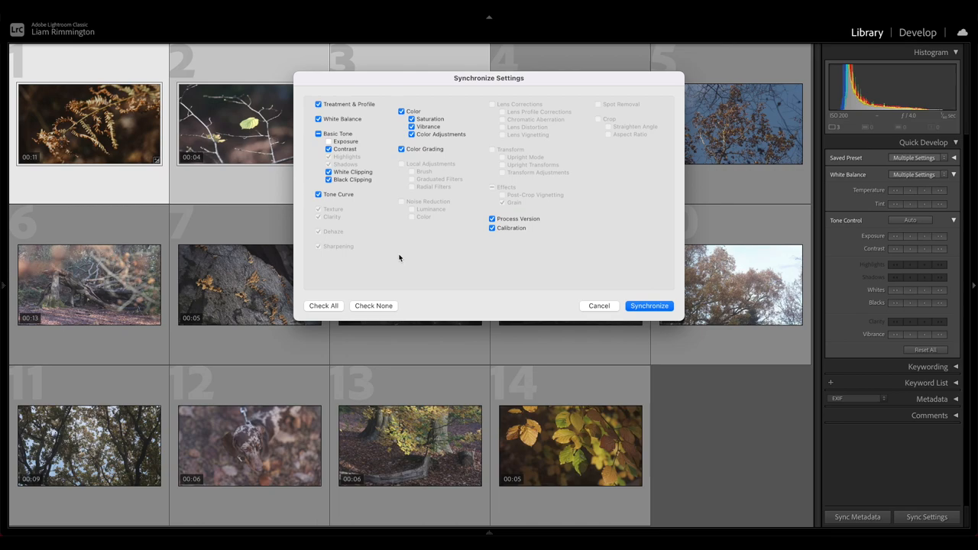
{"action": "mouse_move", "coordinate": [531, 151]}
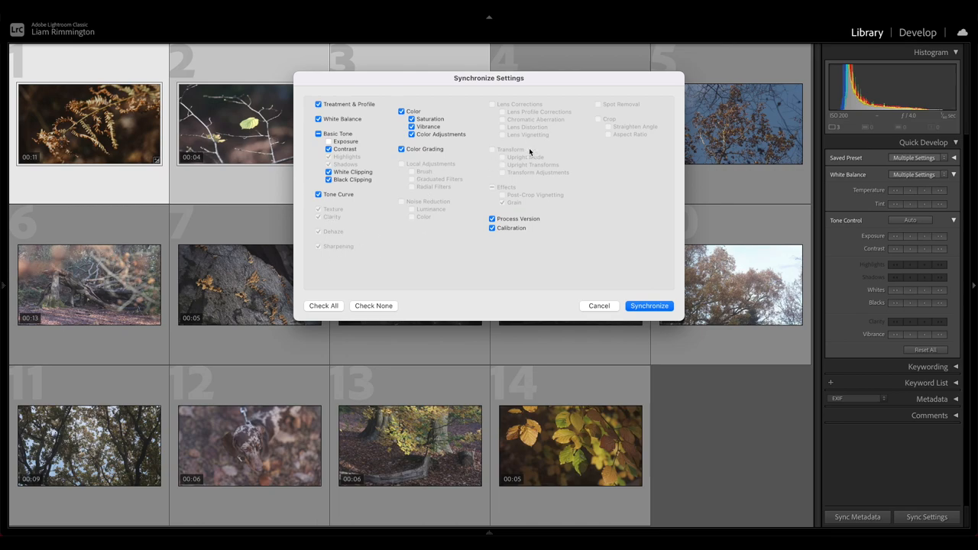
{"action": "mouse_move", "coordinate": [620, 175]}
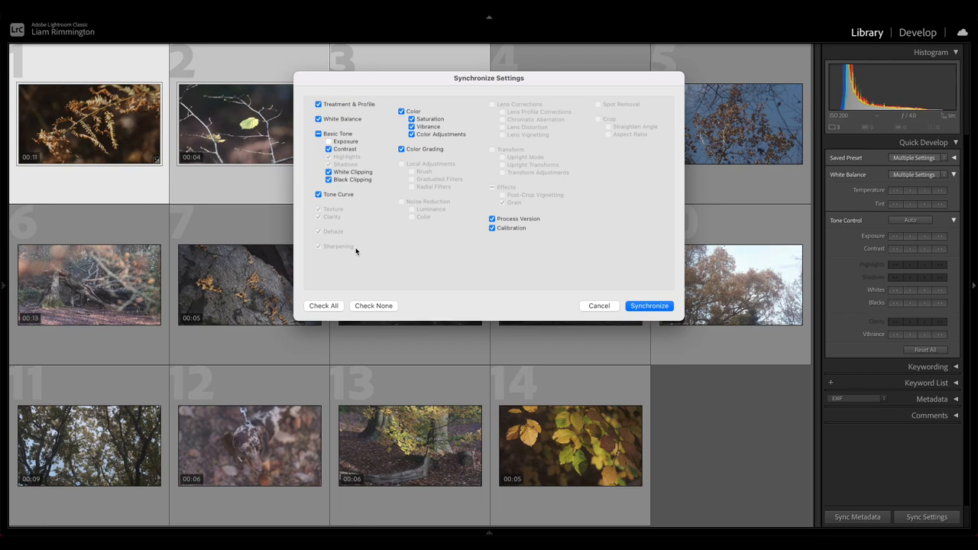
{"action": "mouse_move", "coordinate": [623, 222]}
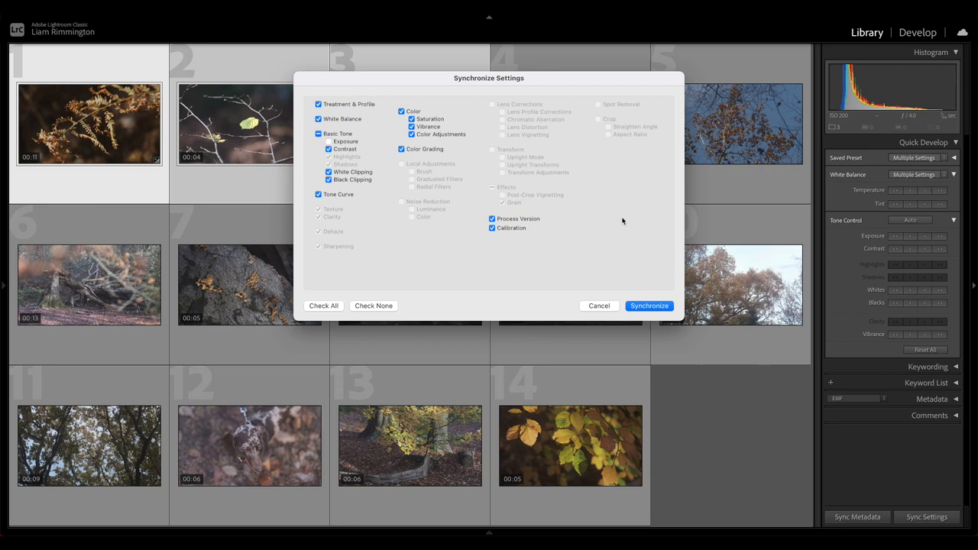
{"action": "mouse_move", "coordinate": [576, 244]}
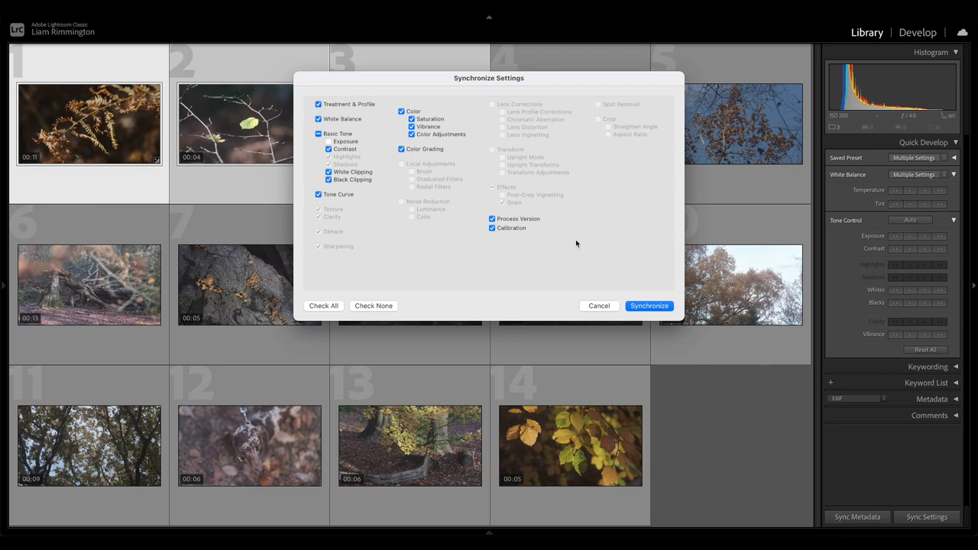
{"action": "left_click", "coordinate": [649, 305]}
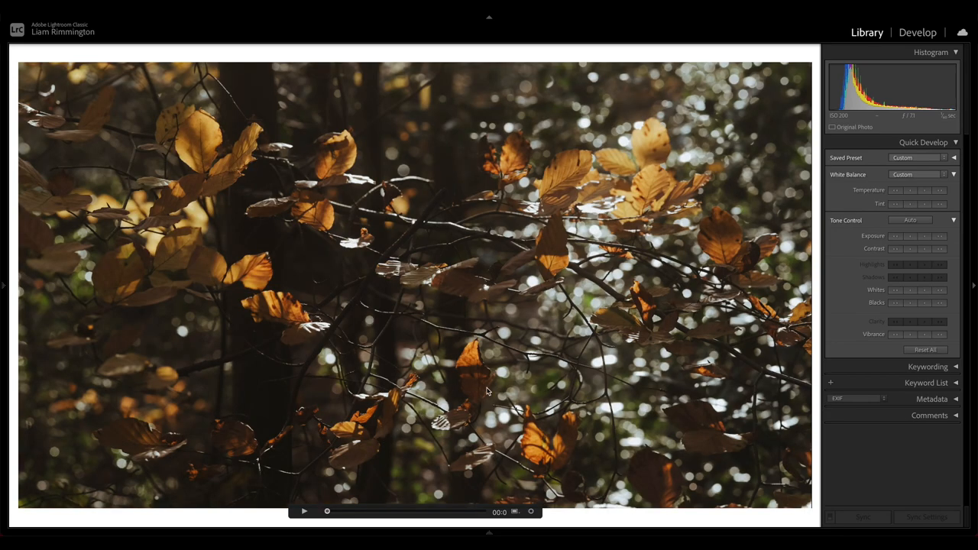
{"action": "mouse_move", "coordinate": [771, 392]}
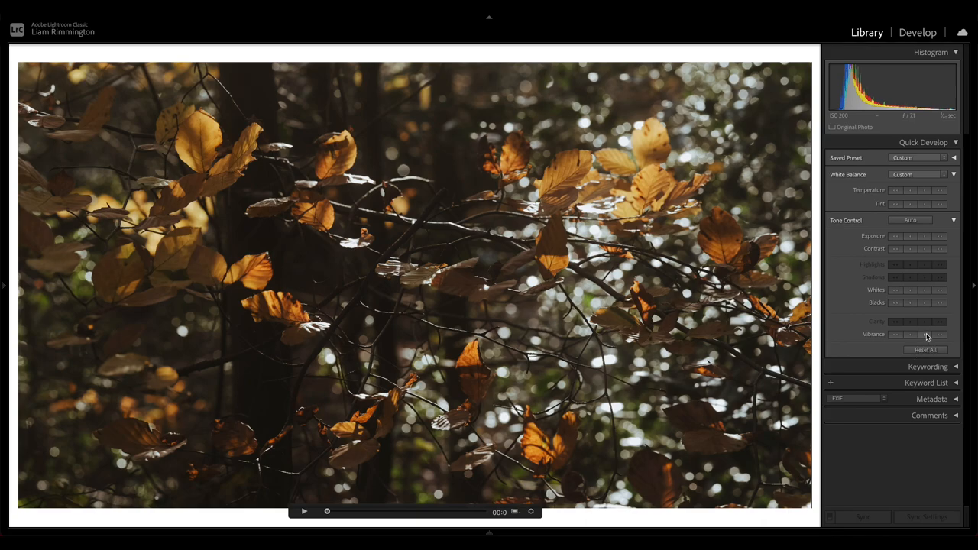
{"action": "mouse_move", "coordinate": [333, 482]}
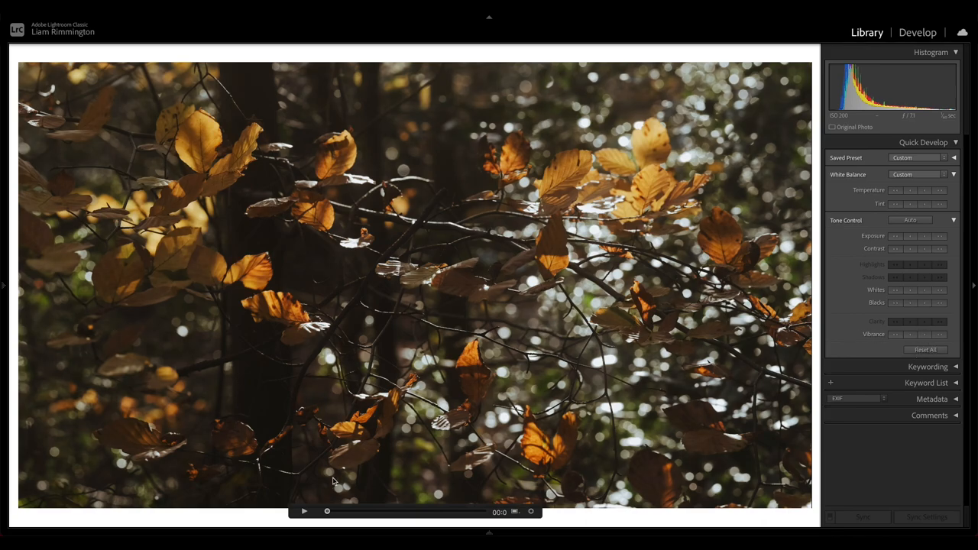
Play the backlit leaves clip to check the synced warm grade.
{"action": "left_click", "coordinate": [304, 511]}
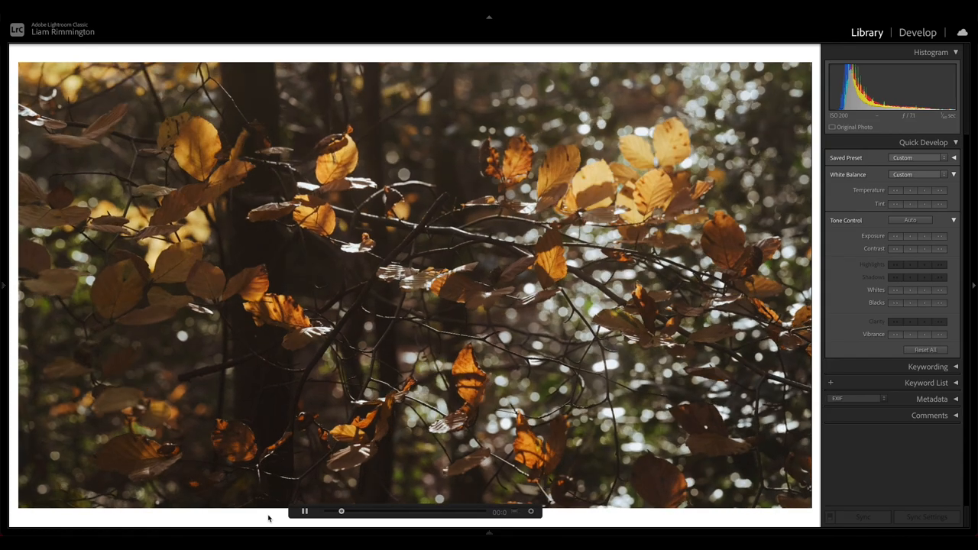
{"action": "left_click", "coordinate": [304, 511]}
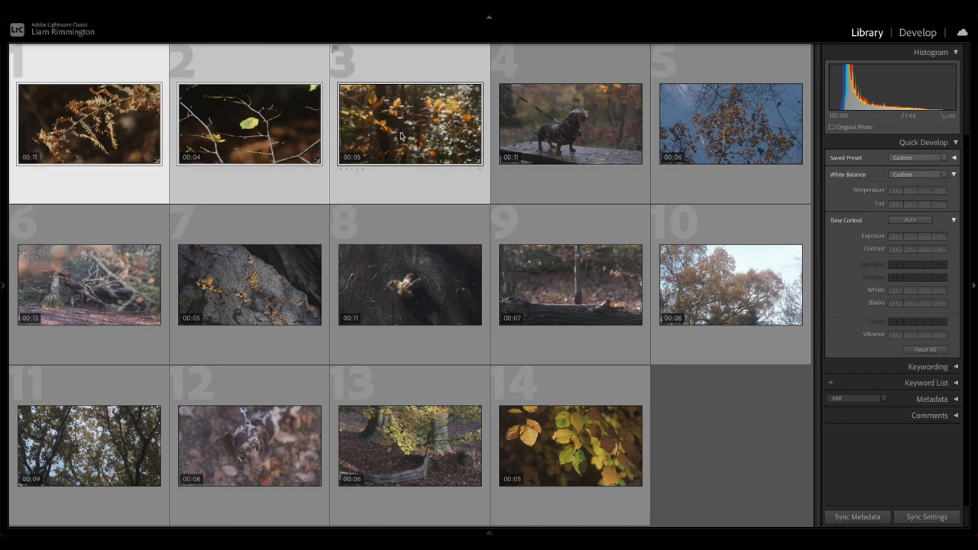
Bring up the options menu for the selected clips in the grid to reach Export.
{"action": "right_click", "coordinate": [409, 123]}
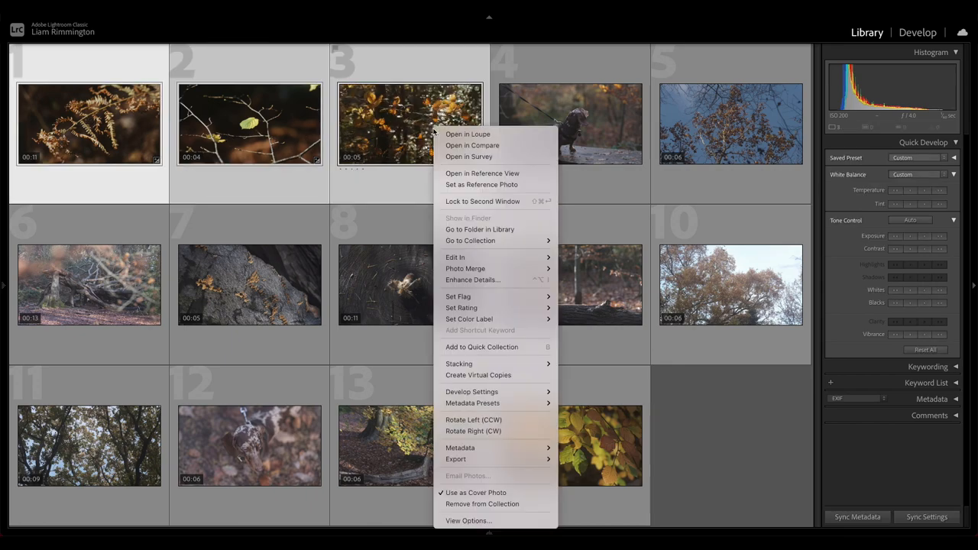
{"action": "mouse_move", "coordinate": [456, 459]}
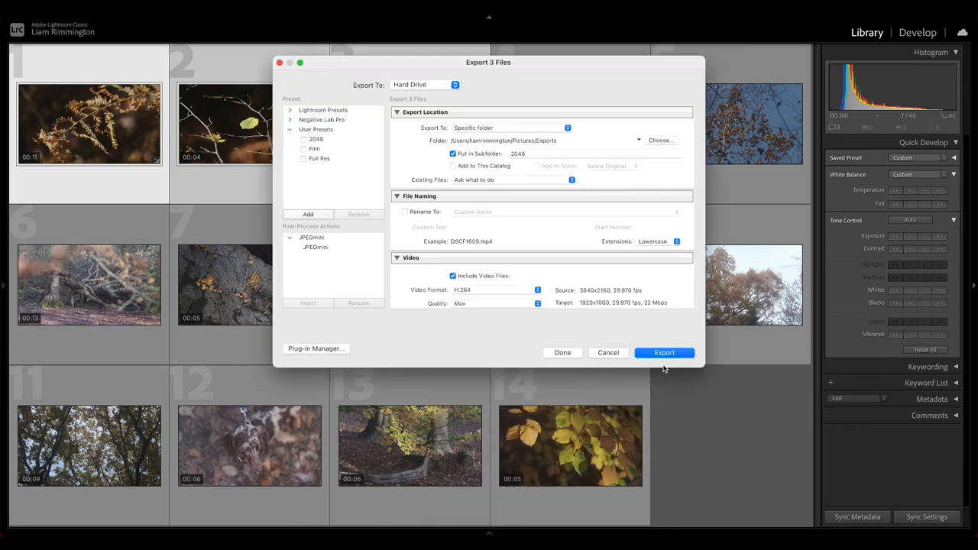
{"action": "mouse_move", "coordinate": [596, 275]}
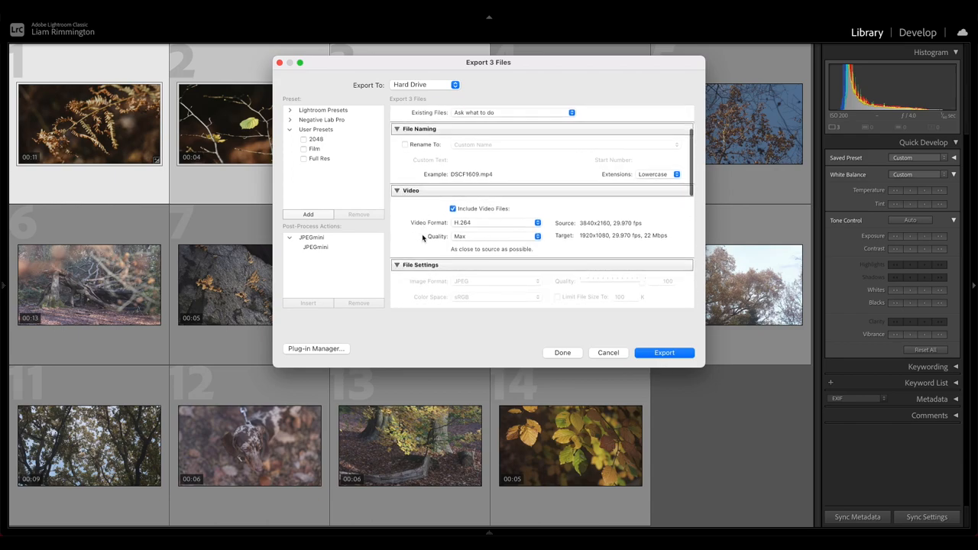
Keep Video Format H.264 with Quality Max at 1920x1080 and start exporting the three clips.
{"action": "scroll", "scroll_direction": "down", "scroll_amount": 3}
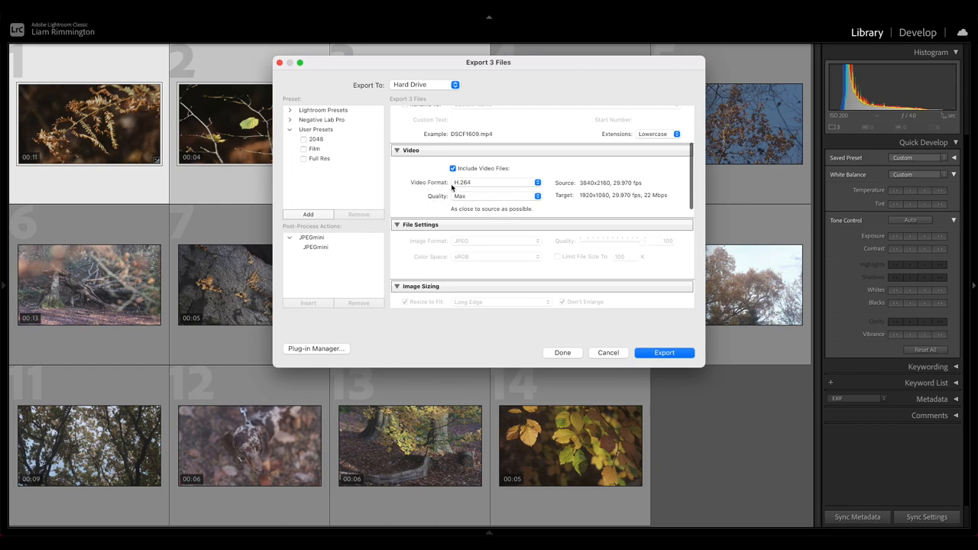
{"action": "left_click", "coordinate": [495, 182]}
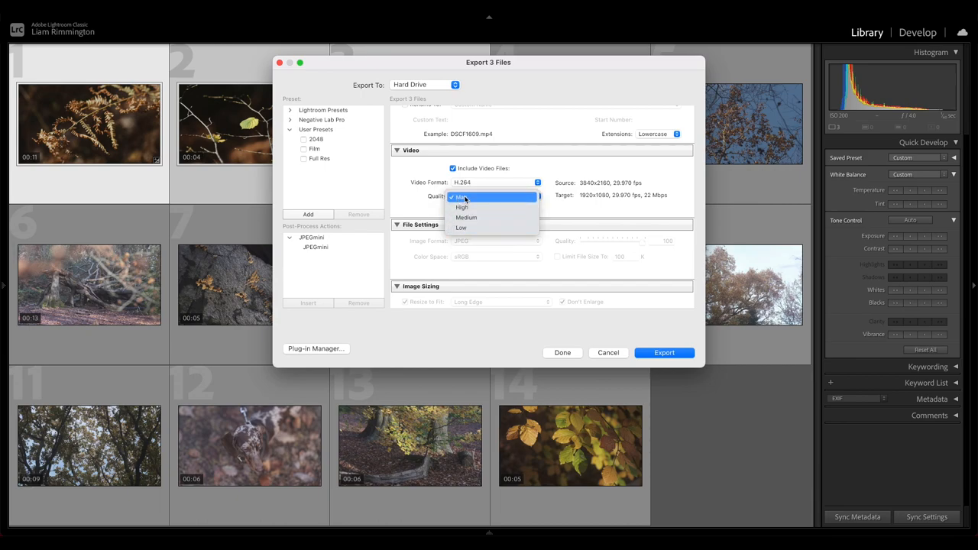
{"action": "left_click", "coordinate": [462, 197]}
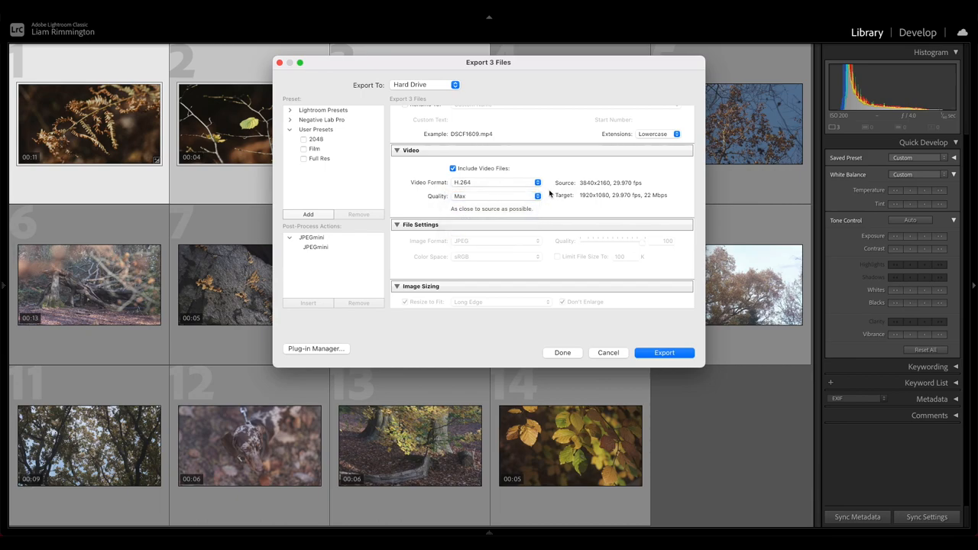
{"action": "mouse_move", "coordinate": [569, 200]}
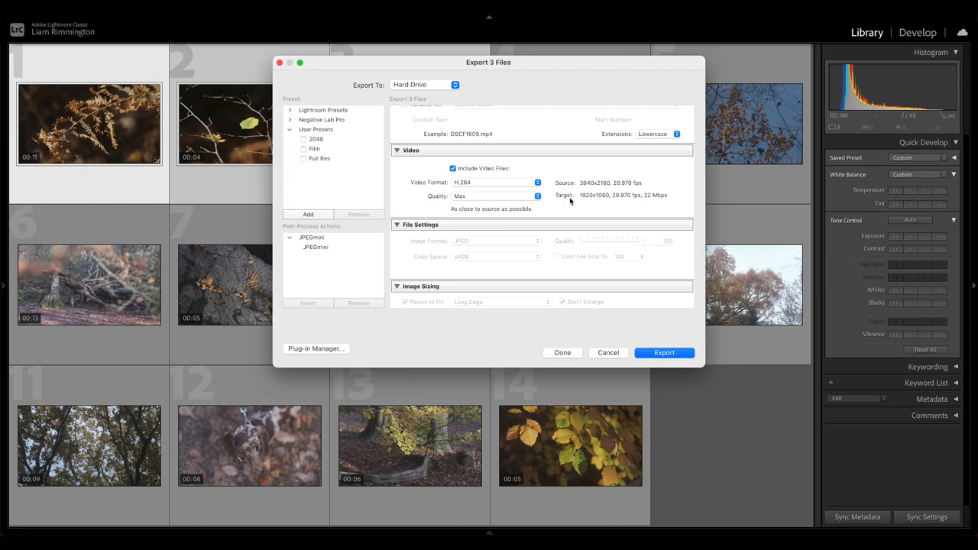
{"action": "mouse_move", "coordinate": [590, 189]}
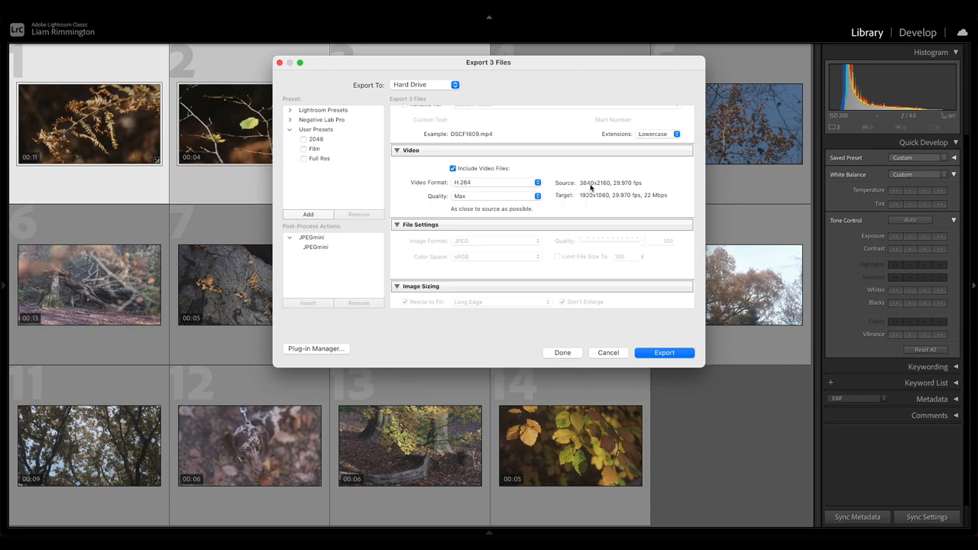
{"action": "mouse_move", "coordinate": [596, 208]}
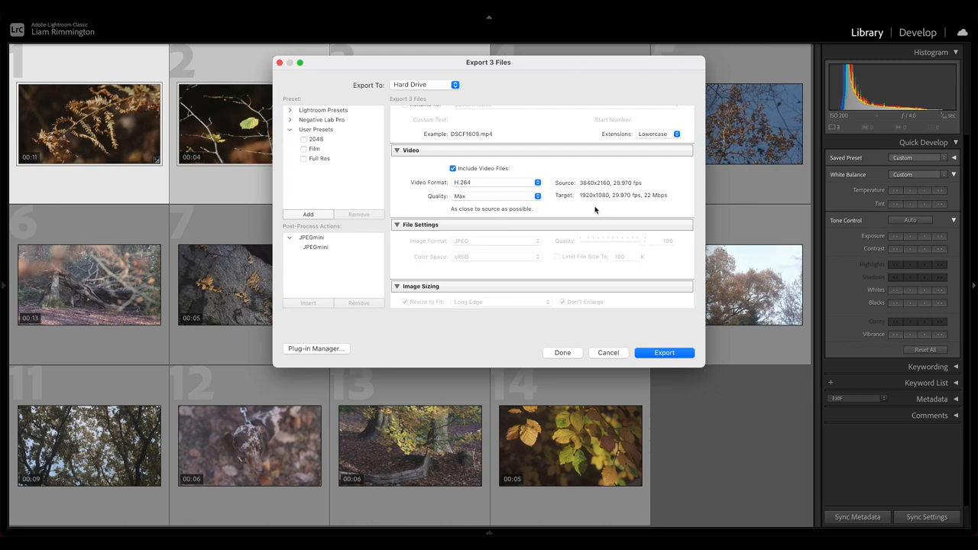
{"action": "mouse_move", "coordinate": [591, 204]}
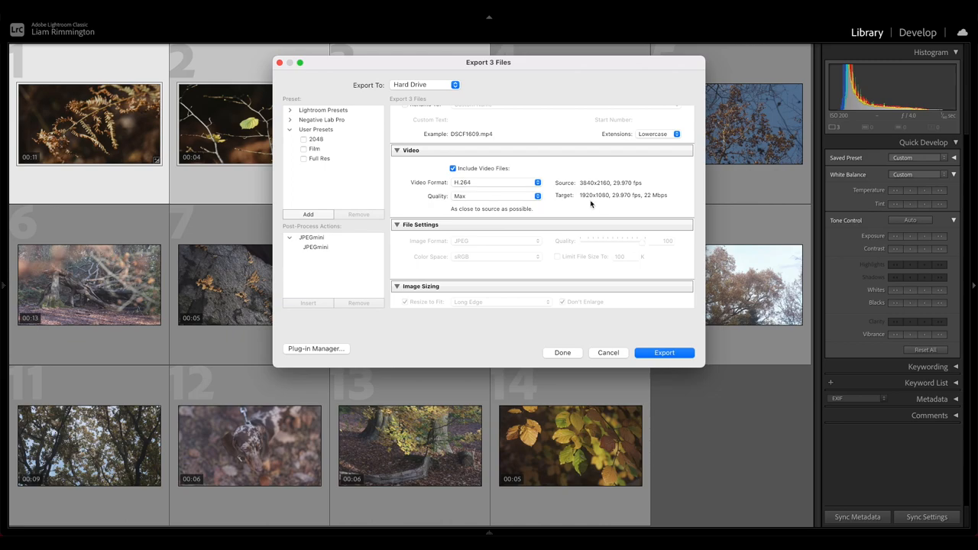
{"action": "mouse_move", "coordinate": [606, 191]}
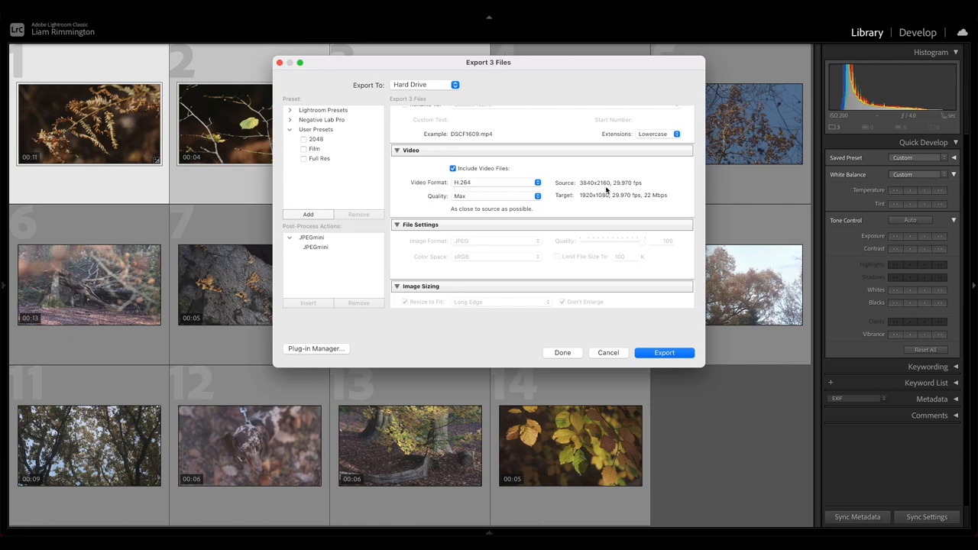
{"action": "mouse_move", "coordinate": [569, 202]}
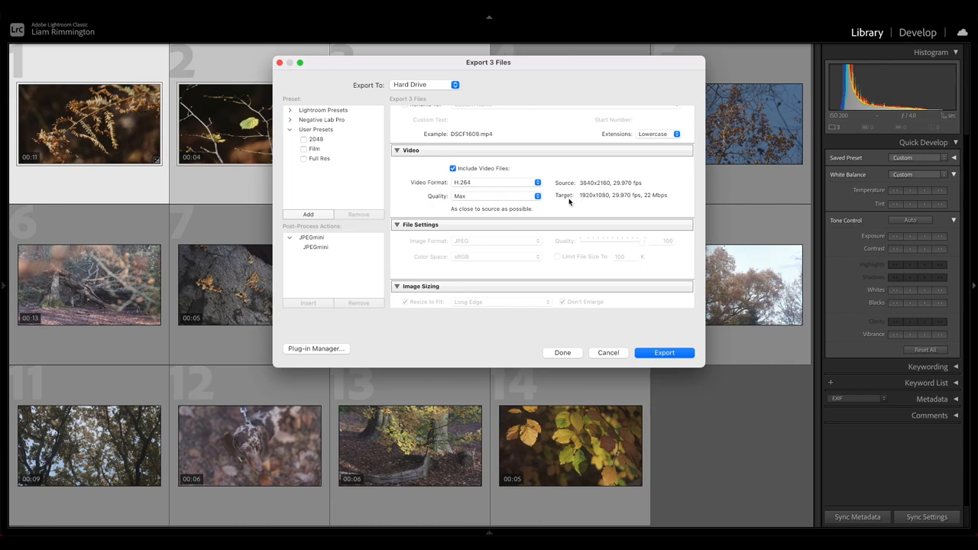
{"action": "mouse_move", "coordinate": [589, 201]}
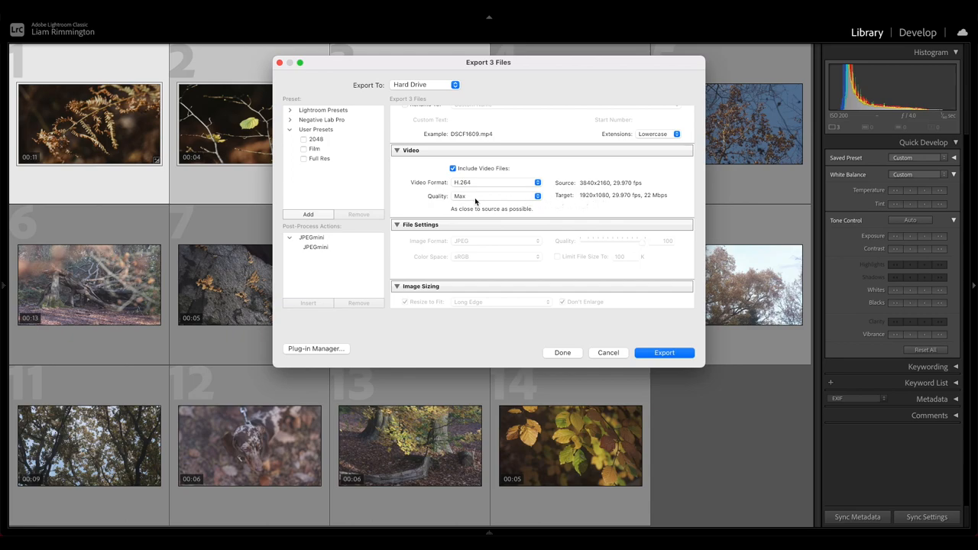
{"action": "mouse_move", "coordinate": [490, 201]}
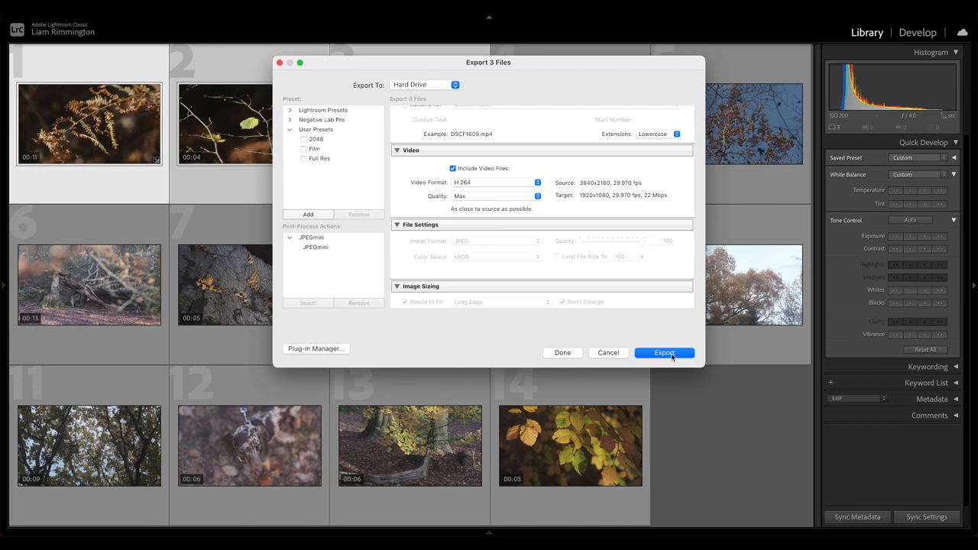
{"action": "left_click", "coordinate": [664, 352]}
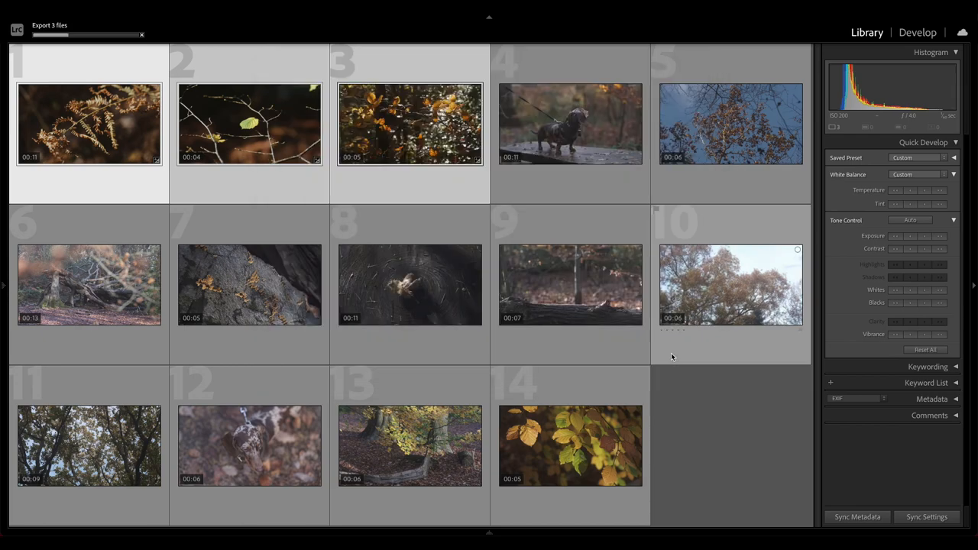